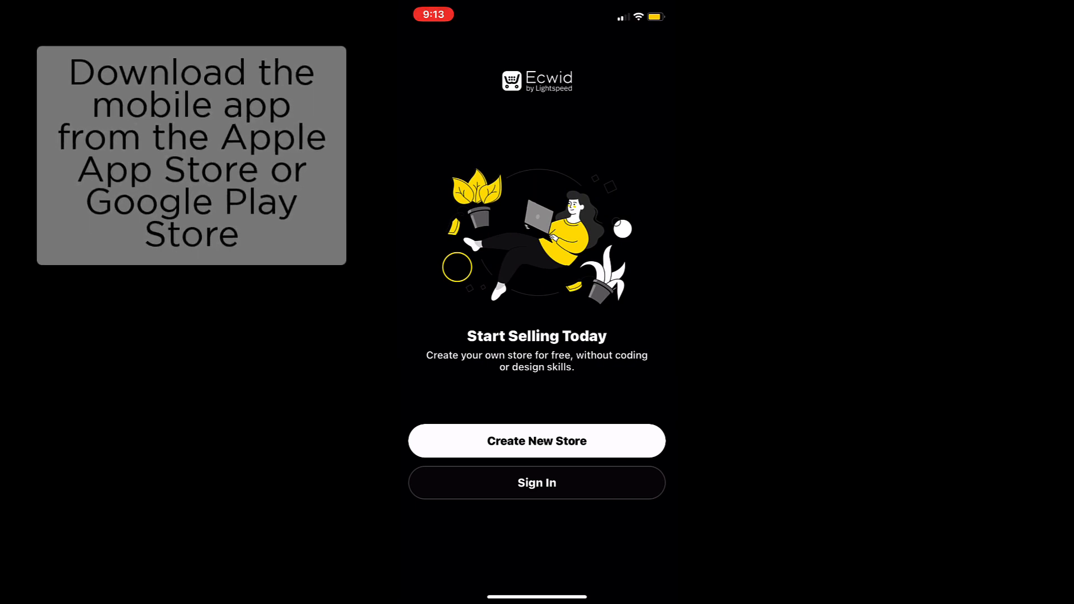
# Start a new store sign-up by email and submit the business email address
pyautogui.click(537, 440)
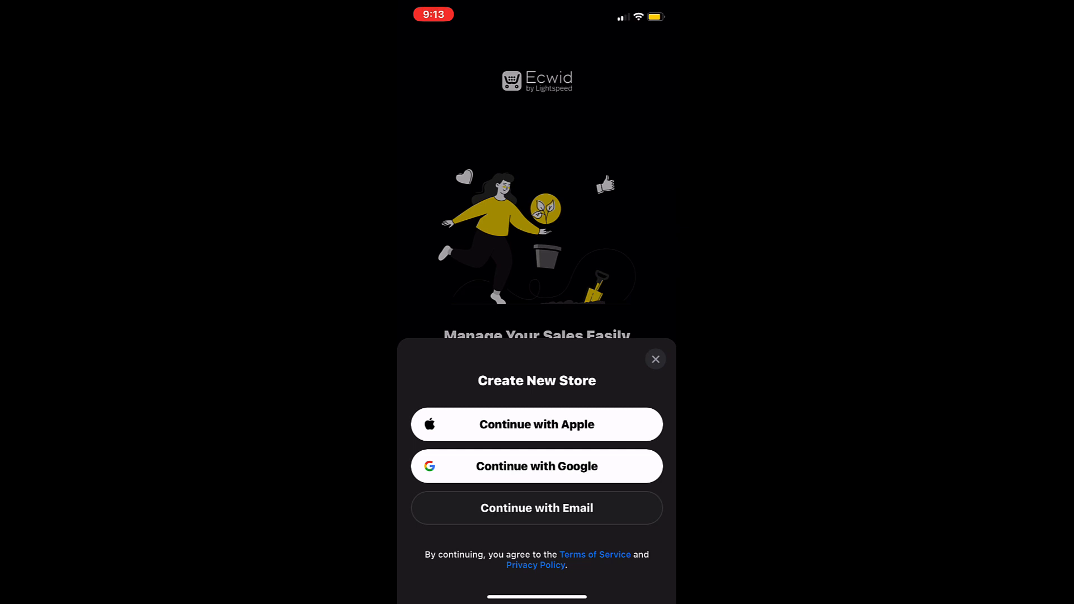
pyautogui.click(536, 507)
pyautogui.write('madison+mob@')
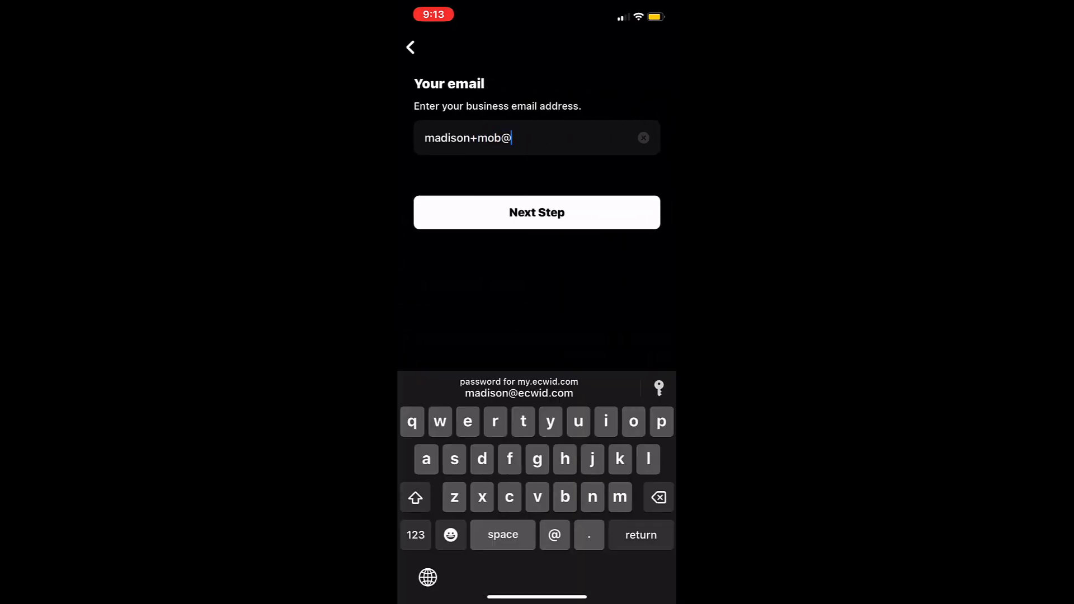
pyautogui.click(536, 213)
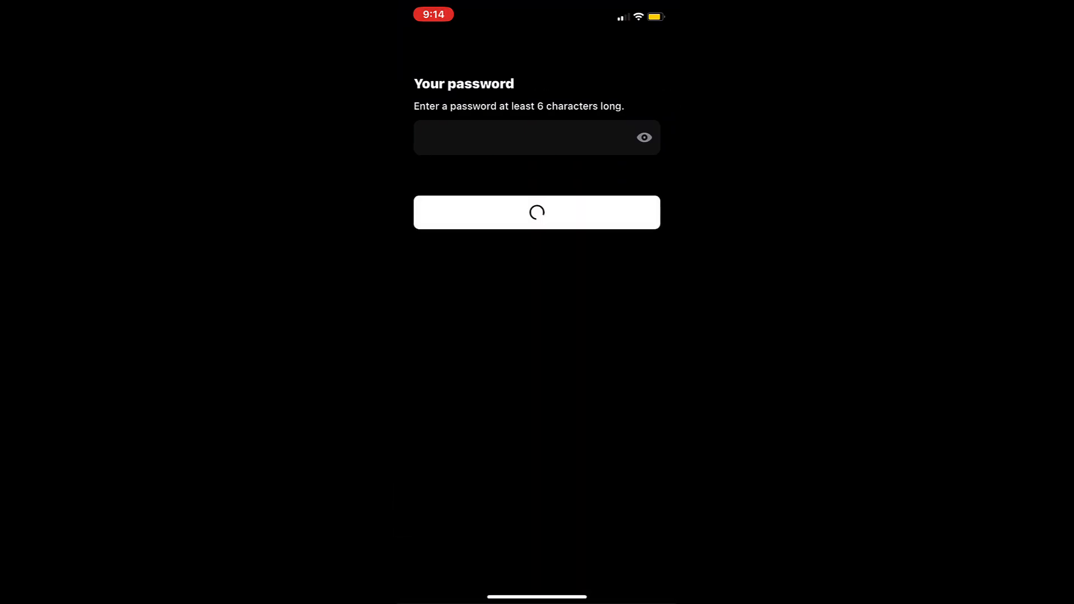
# Submit the password, answer onboarding as Just starting to sell and I need a website, and enter the dashboard
pyautogui.click(536, 211)
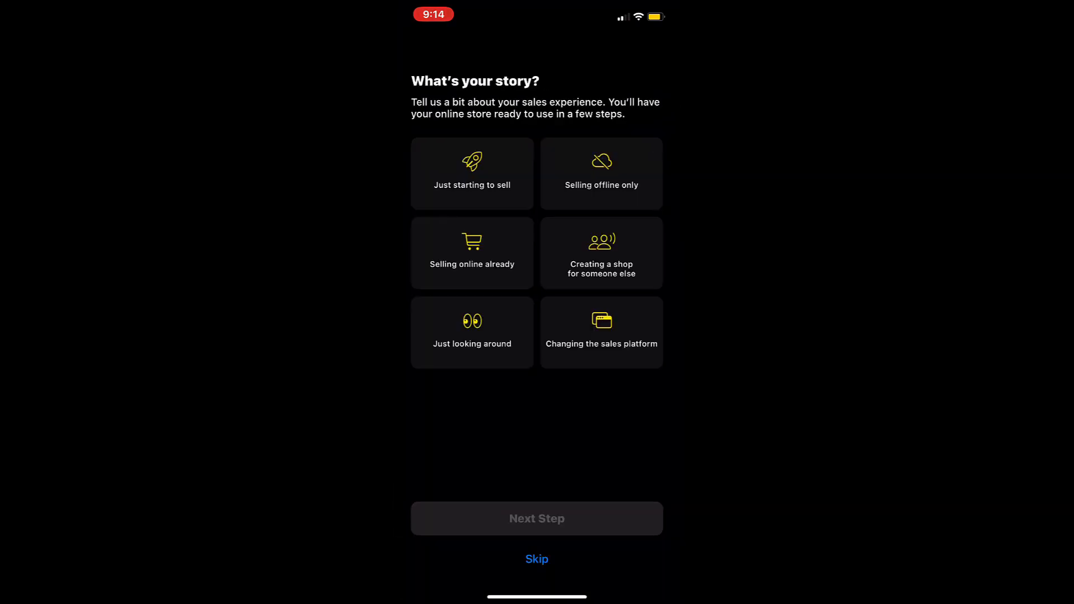
pyautogui.click(471, 173)
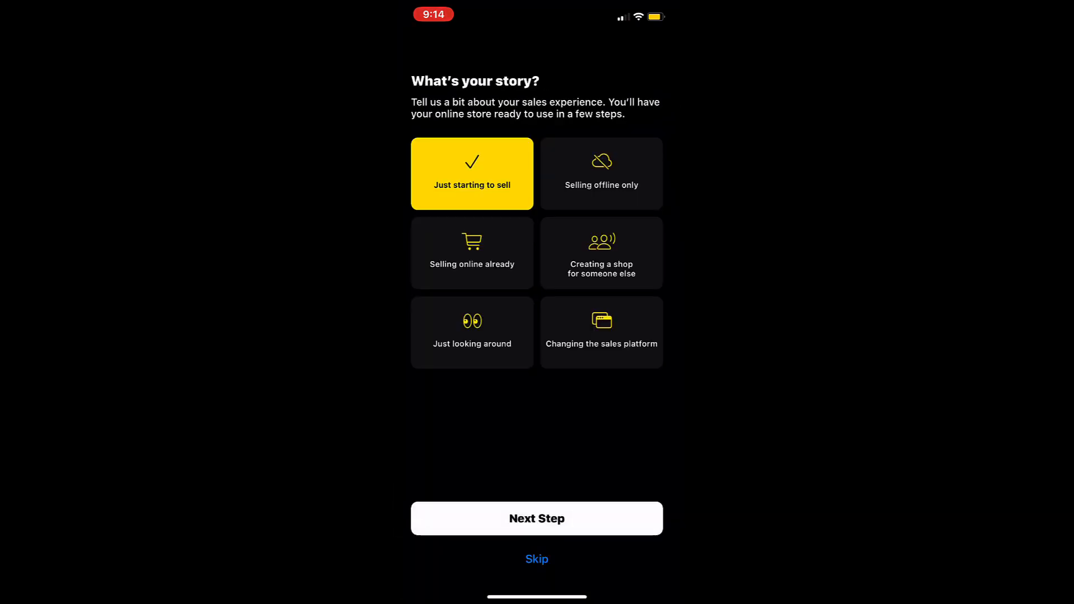
pyautogui.click(537, 518)
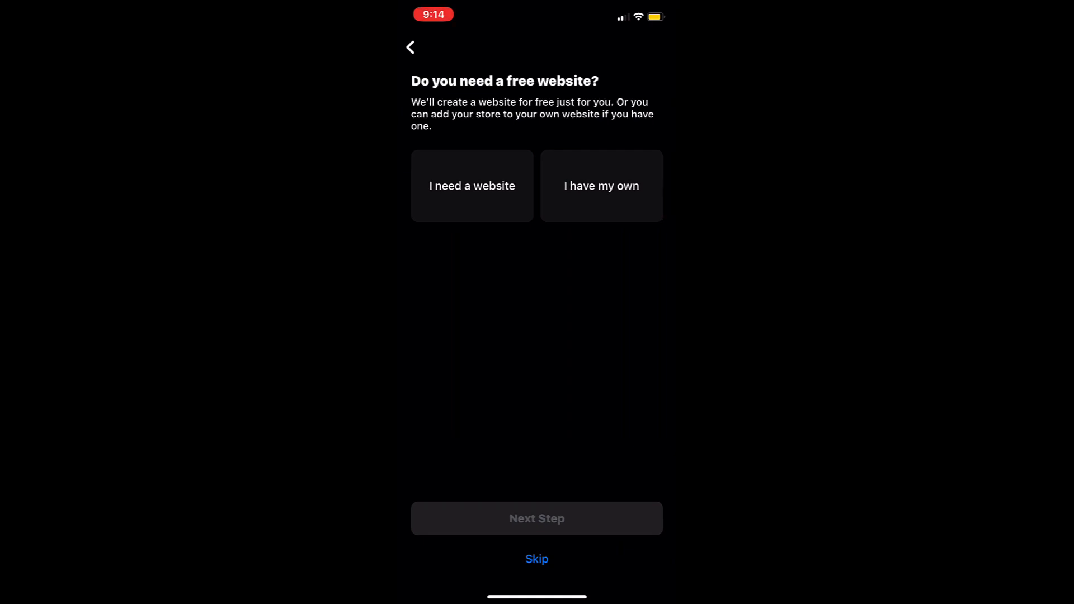
pyautogui.click(471, 186)
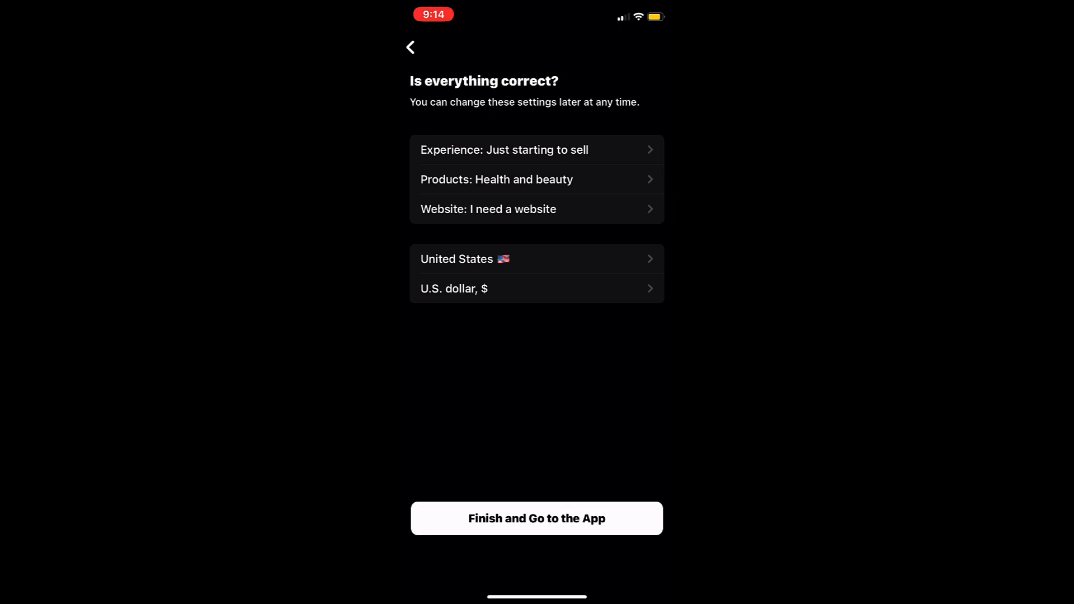
pyautogui.click(536, 518)
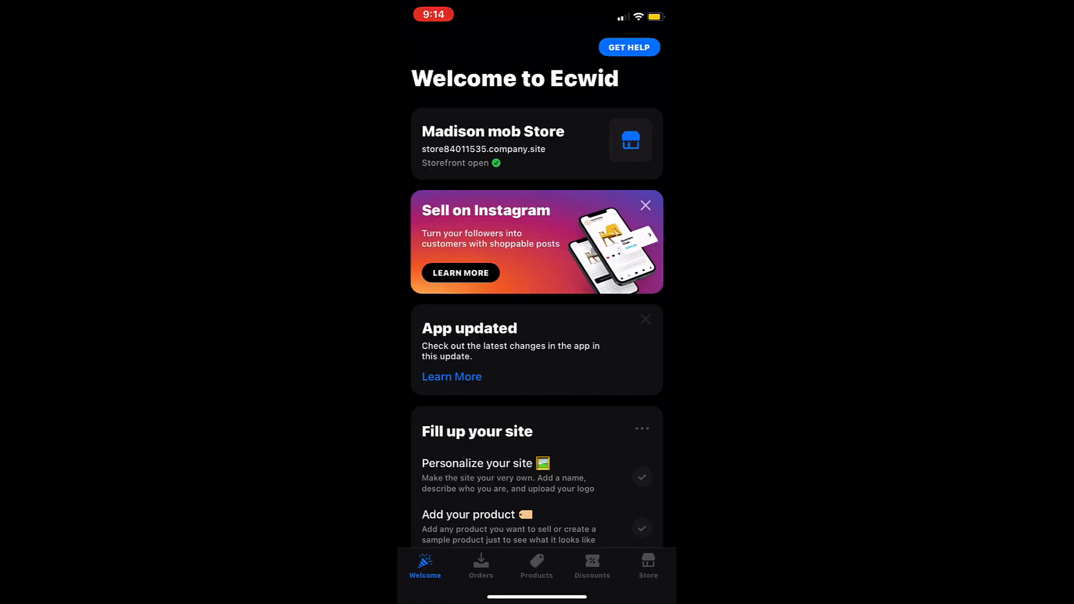
# Set the store's free web address to mybeautystory on company.site
pyautogui.scroll(-3)
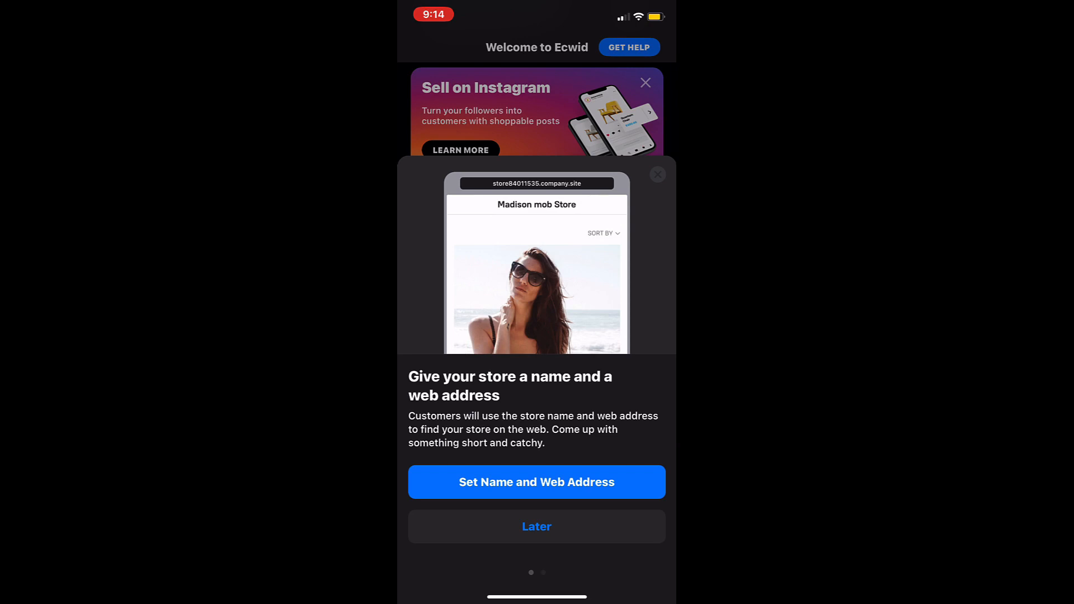
pyautogui.click(537, 481)
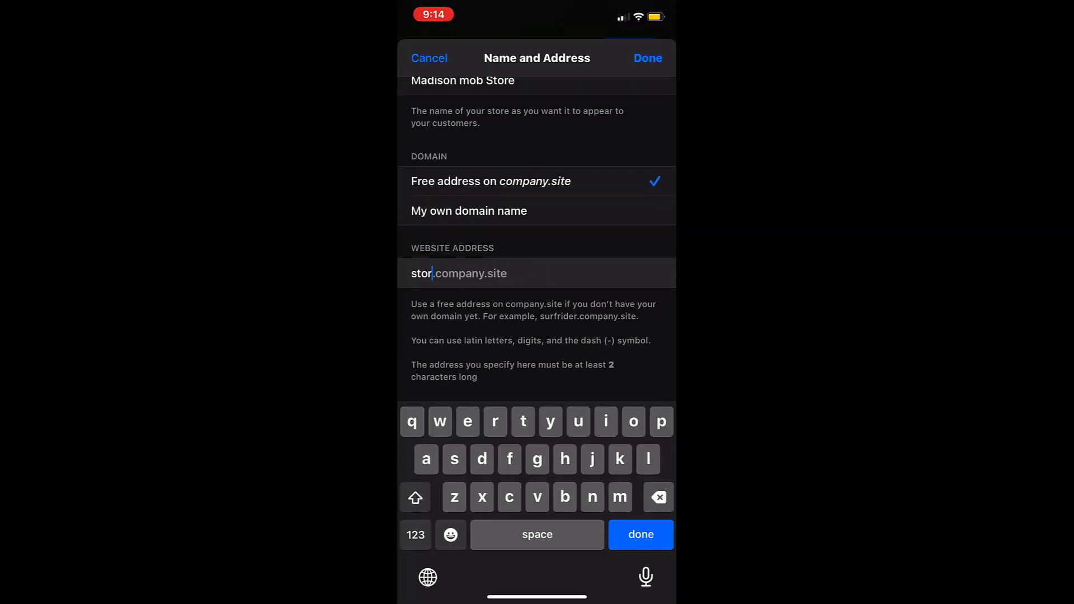
pyautogui.write('mybeautystory')
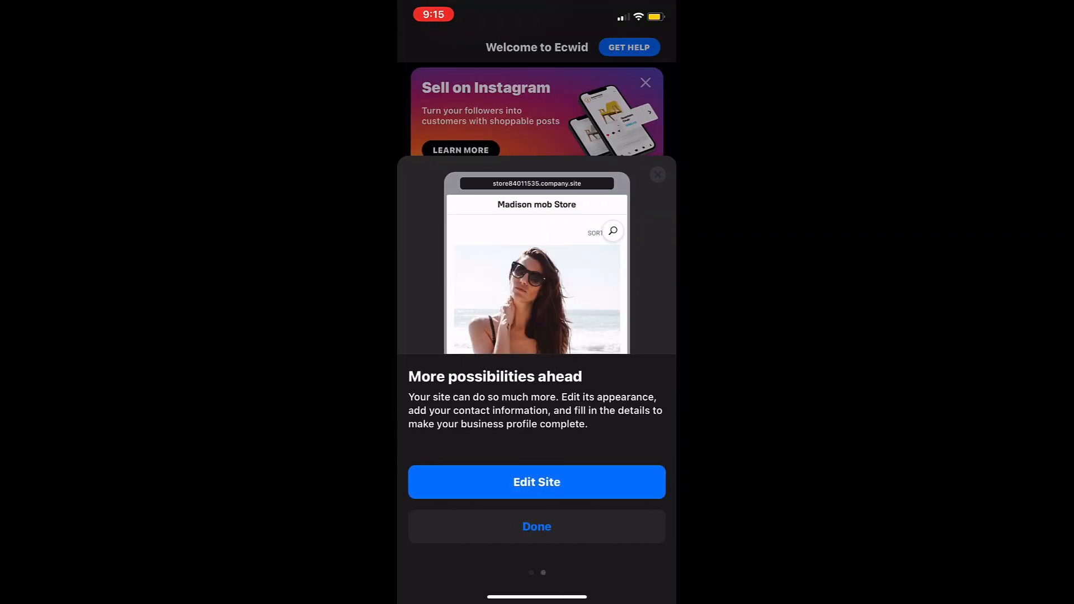
# Dismiss the More possibilities ahead card to reach the Add your product guide
pyautogui.click(537, 482)
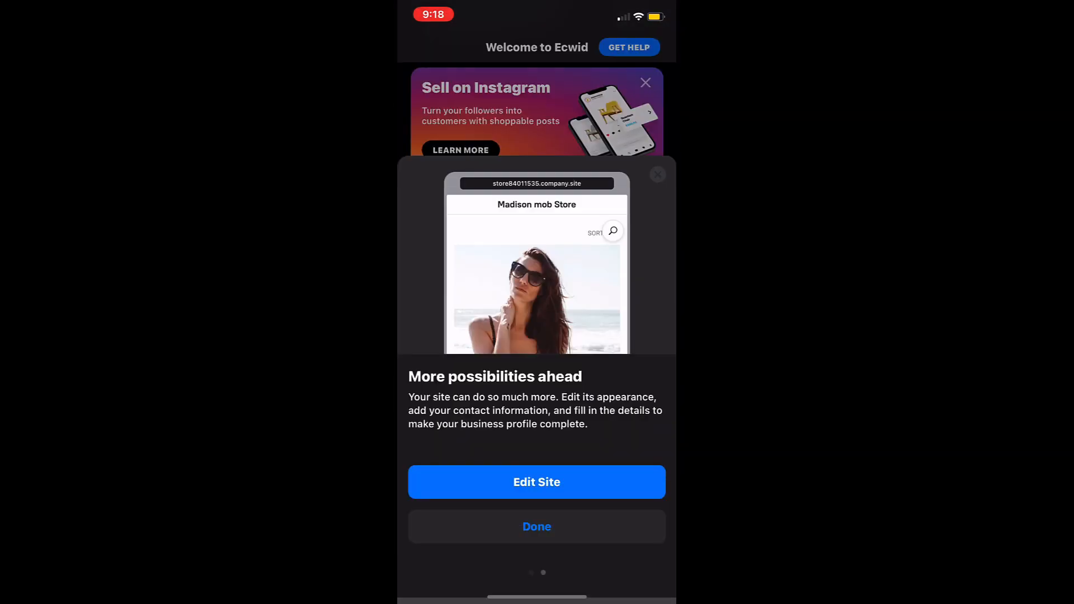
pyautogui.click(537, 526)
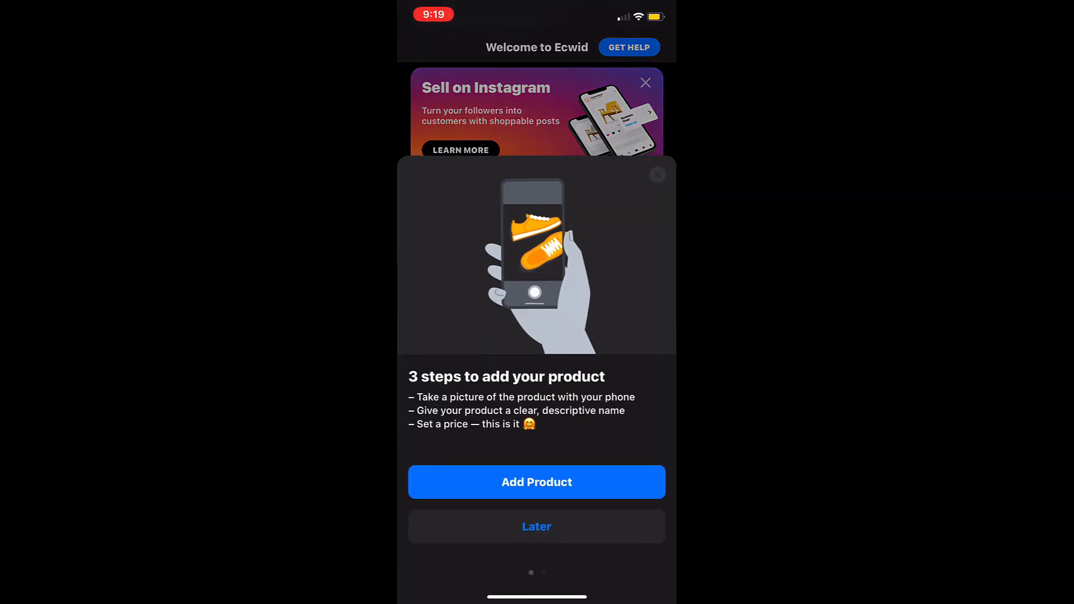
# Add a Facewash product priced $15.00 to the store and move past its confirmation
pyautogui.click(537, 482)
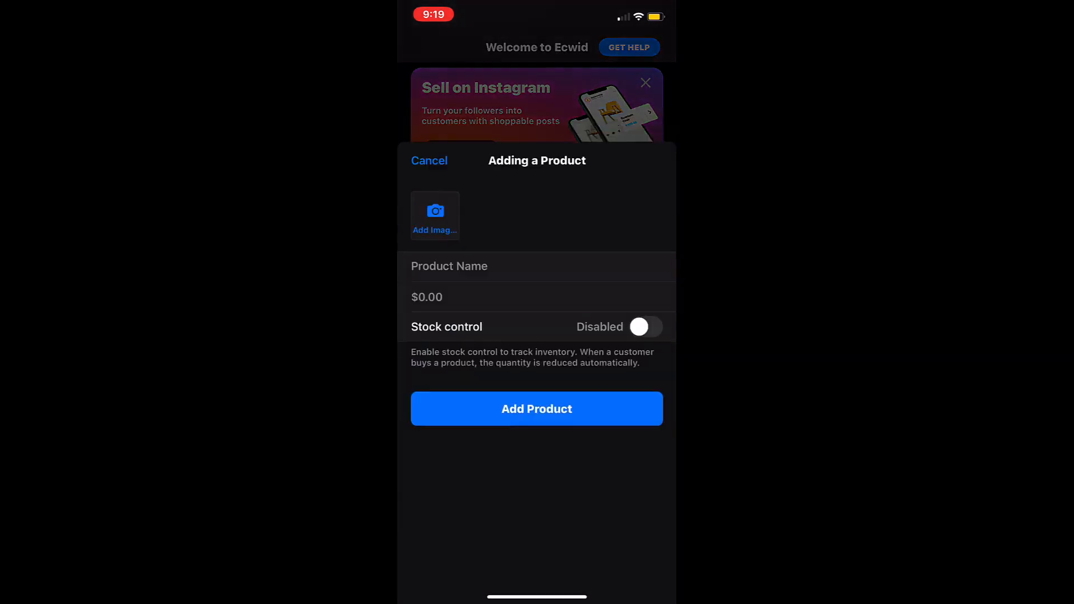
pyautogui.click(537, 266)
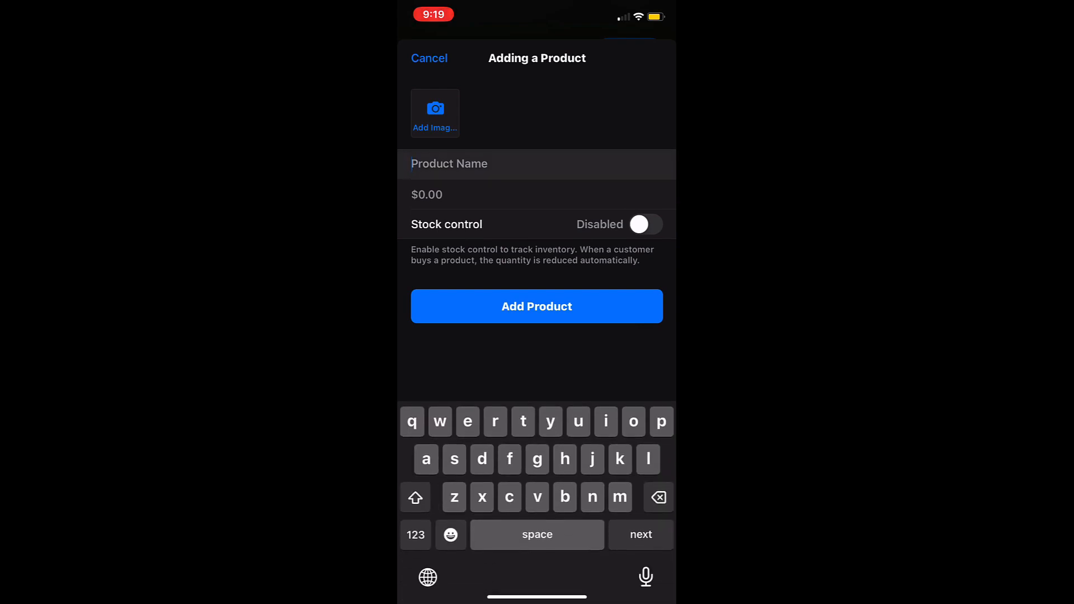
pyautogui.write('Fa')
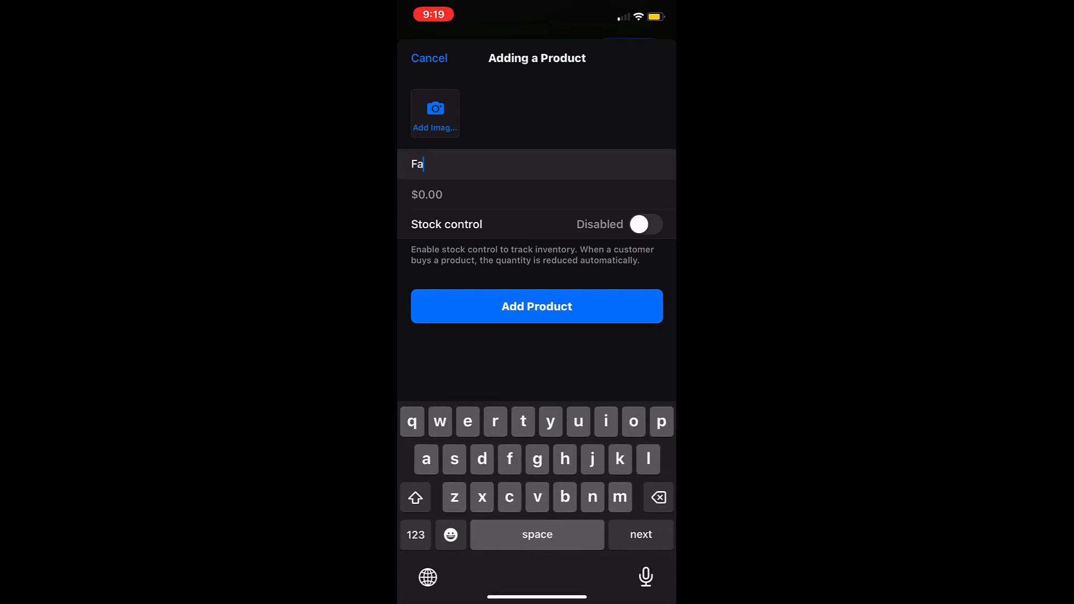
pyautogui.write('cewash')
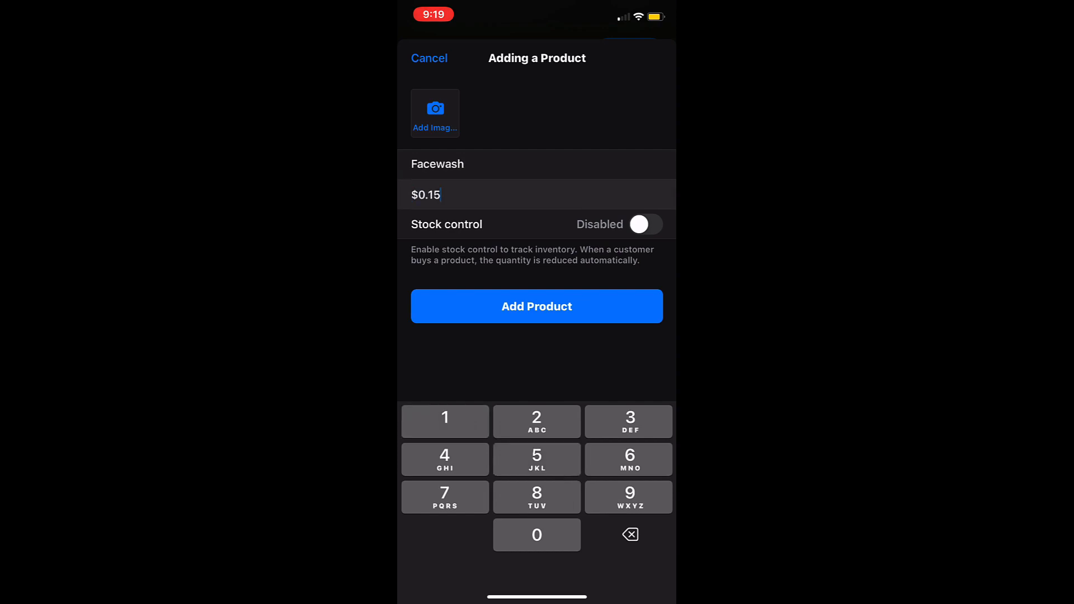
pyautogui.click(643, 223)
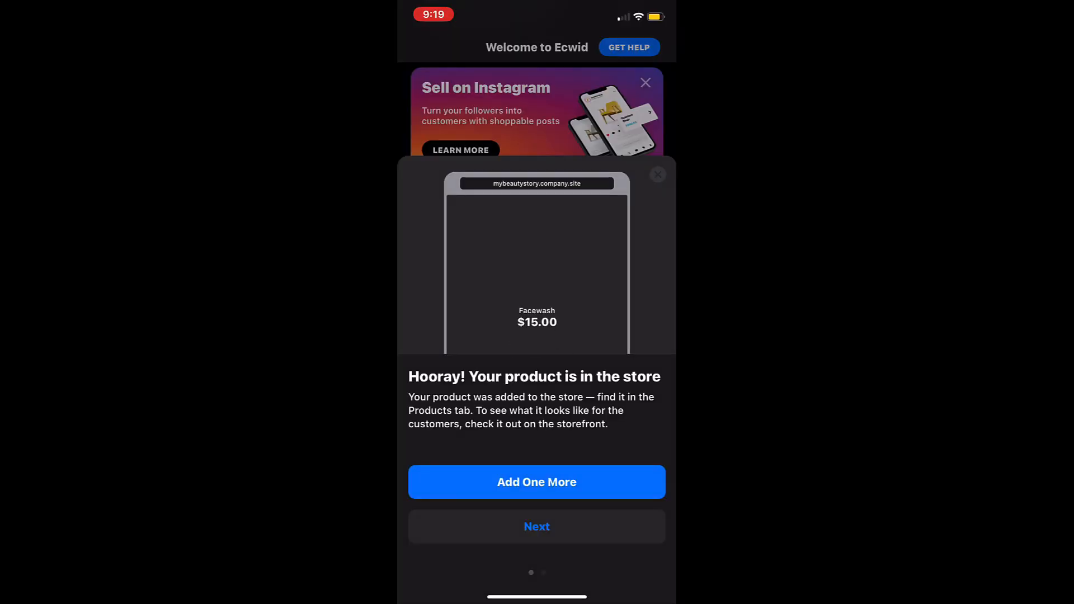
pyautogui.click(537, 527)
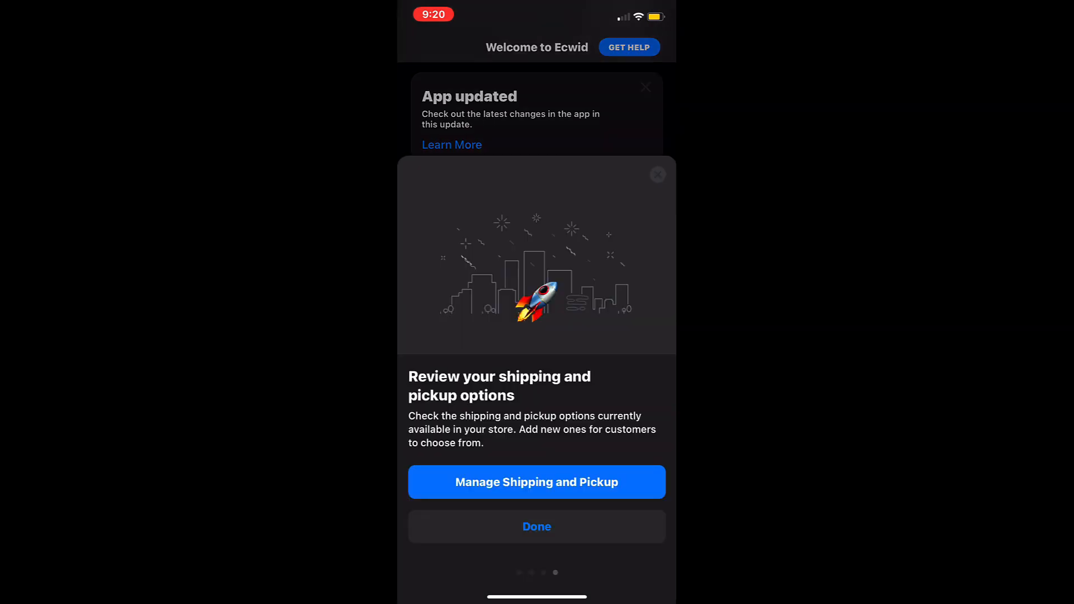
pyautogui.click(536, 482)
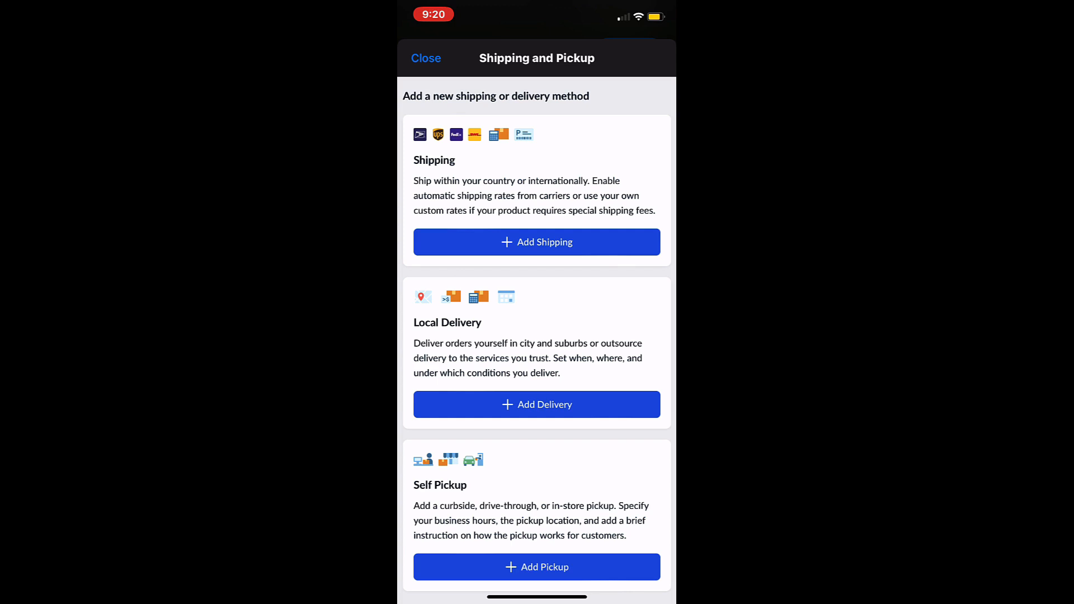
pyautogui.click(536, 241)
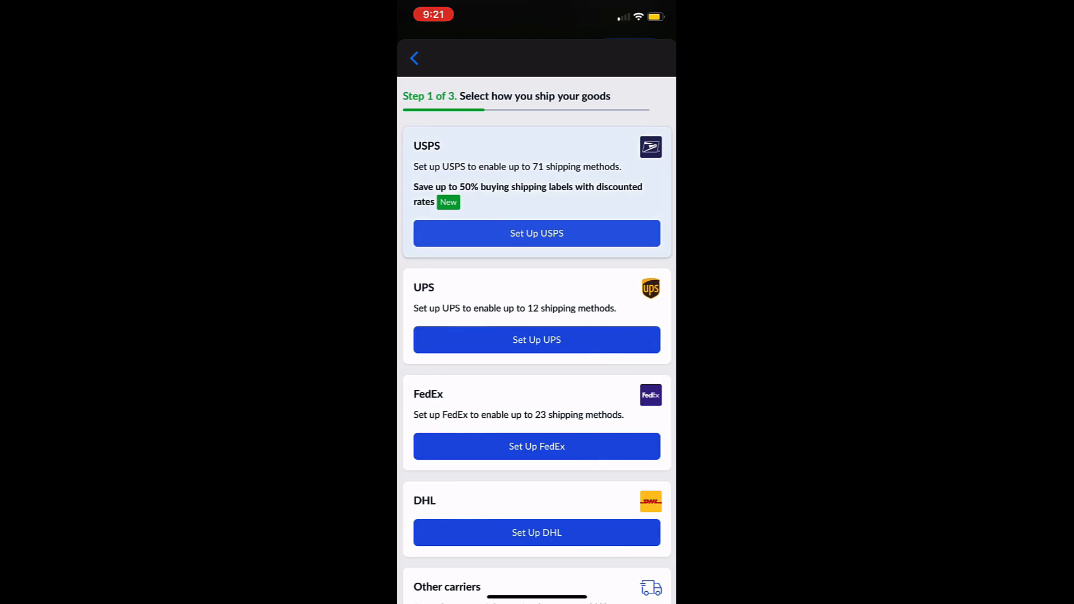
pyautogui.click(536, 233)
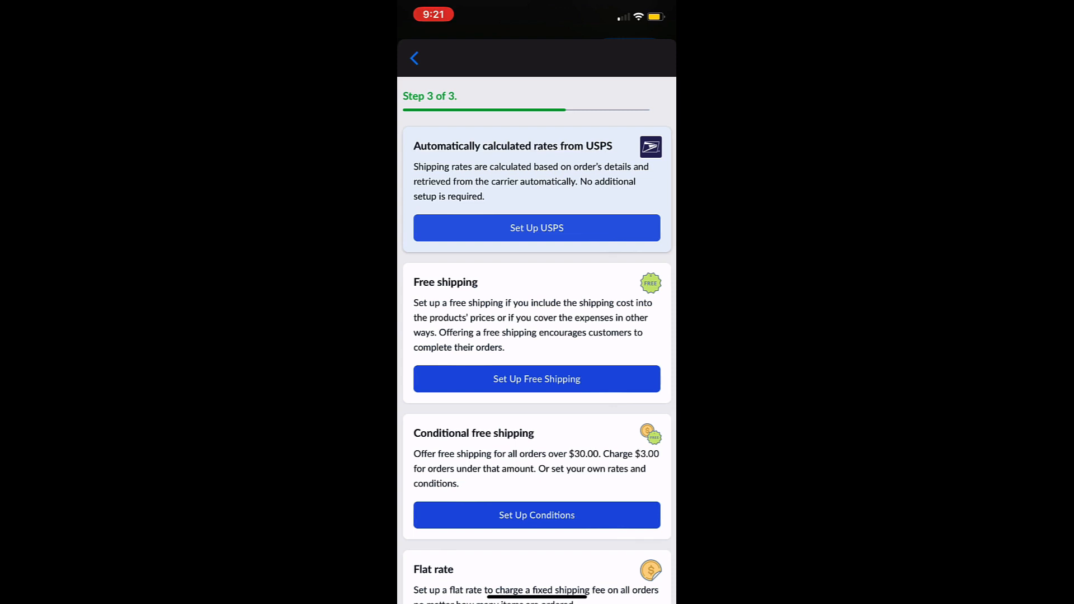
pyautogui.scroll(-3)
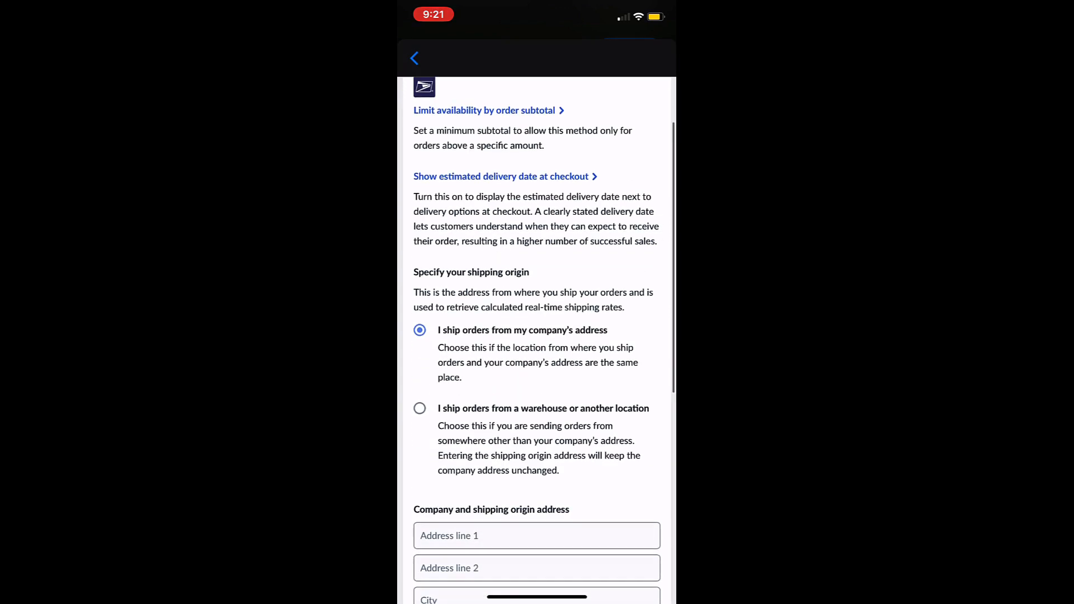
pyautogui.write('875 Pacific Coast Highway')
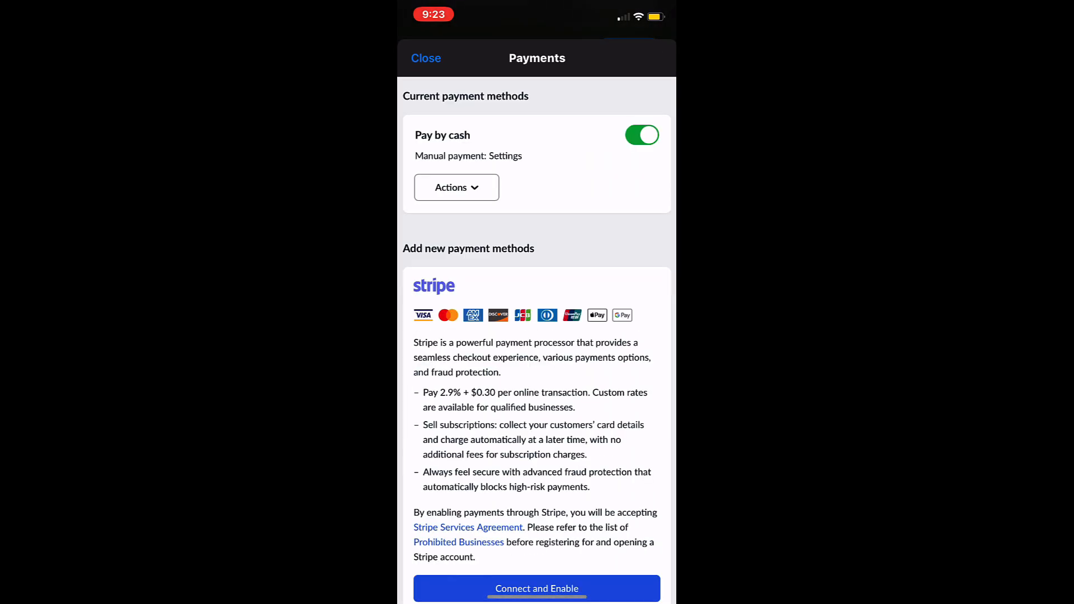
# Review Stripe, Square, PayPal and manual payment methods with Pay by cash enabled, then return to the dashboard
pyautogui.scroll(-3)
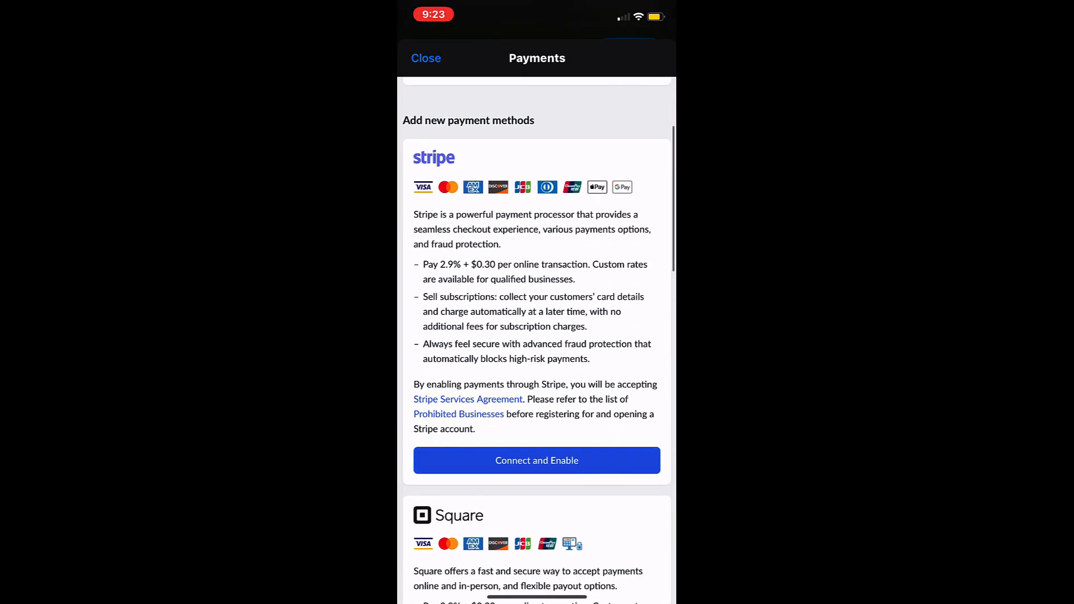
pyautogui.scroll(-3)
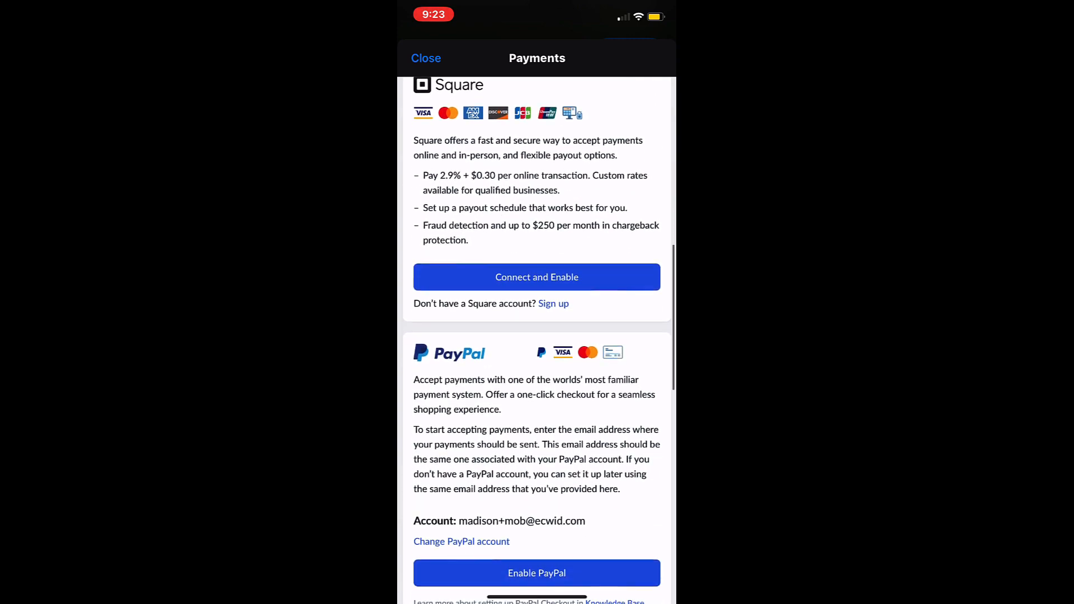
pyautogui.scroll(-3)
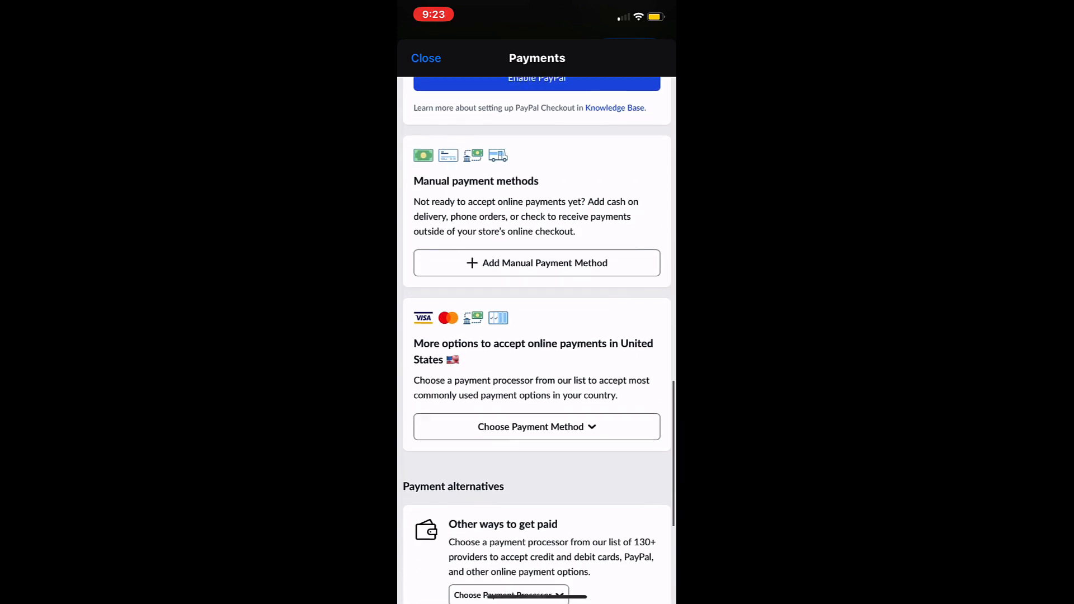
pyautogui.scroll(-3)
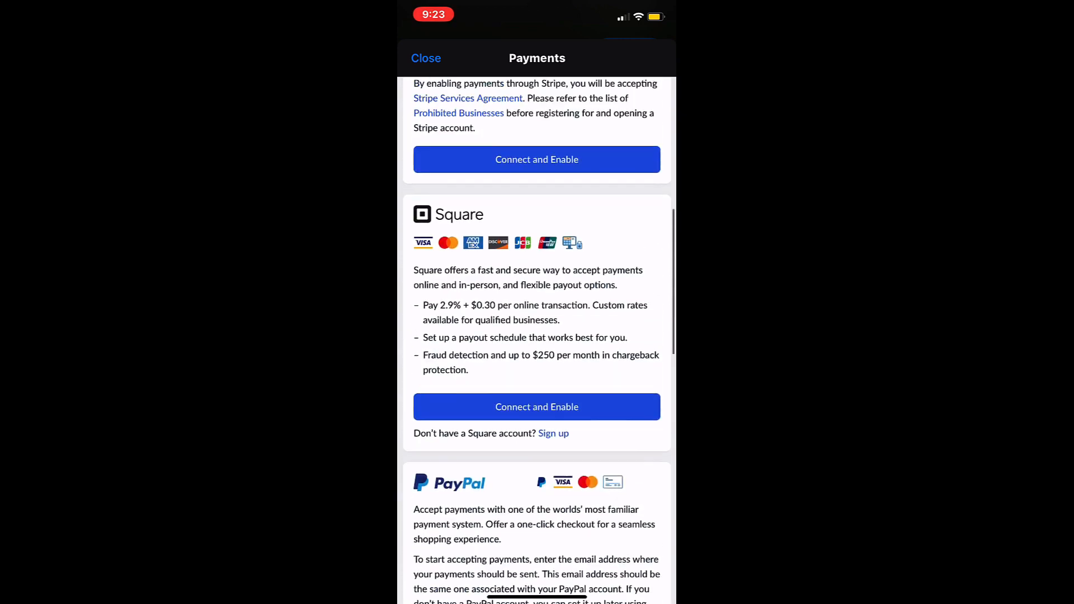
pyautogui.click(537, 158)
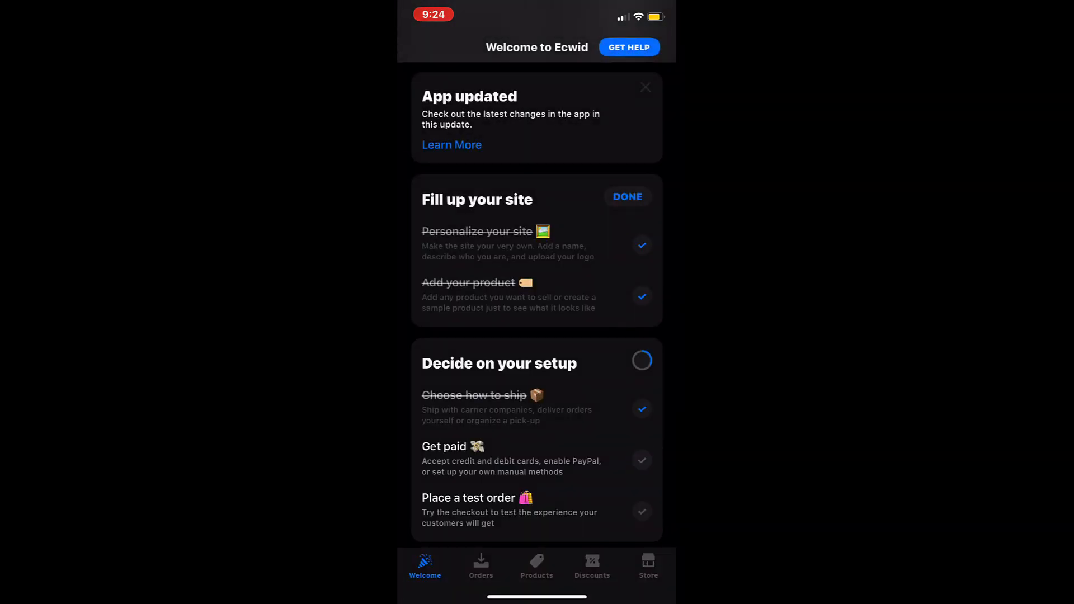
# Scroll the Decide on your setup checklist showing Get paid now checked off
pyautogui.scroll(-3)
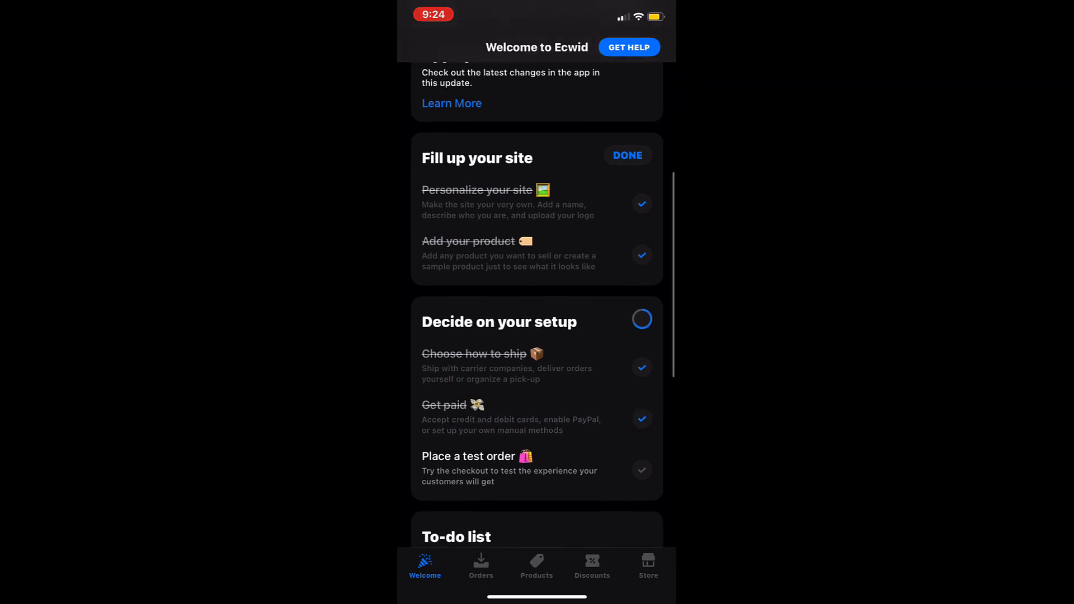